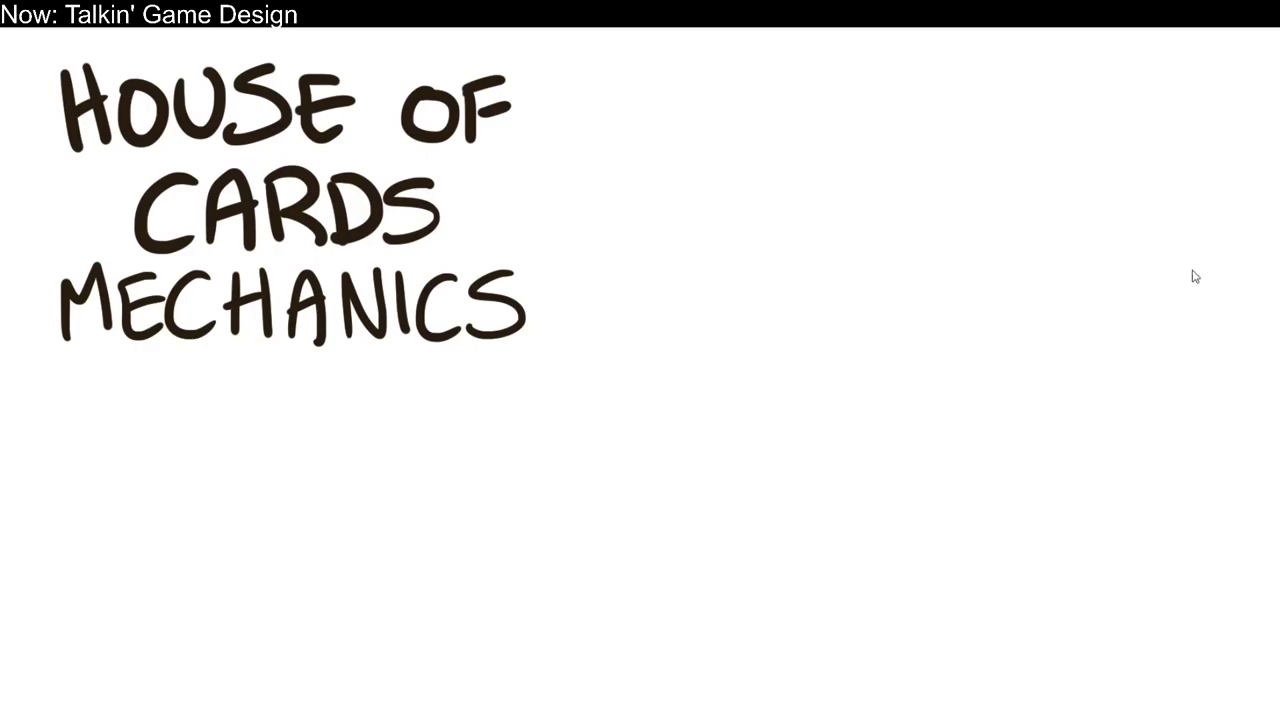
mouse_move(914, 219)
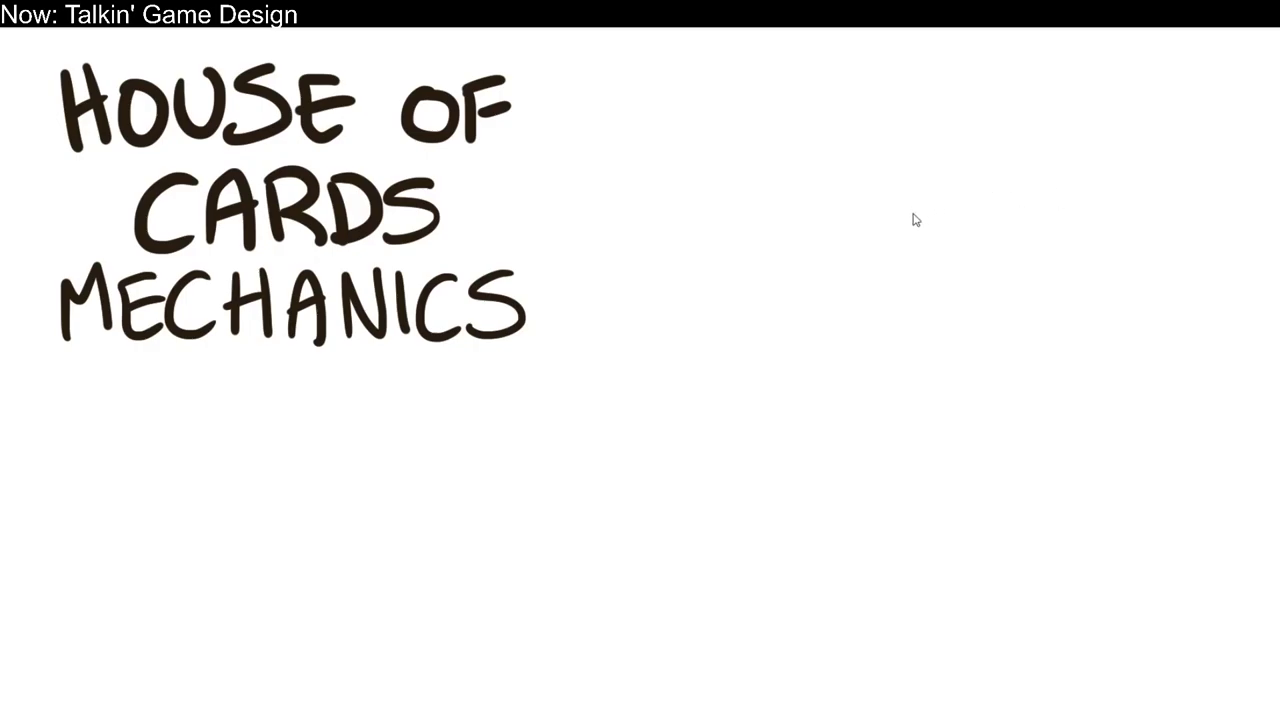
- Draw a pen stroke beside the title for the FPS label and its linked boxes
left_click_drag(740, 120, 735, 190)
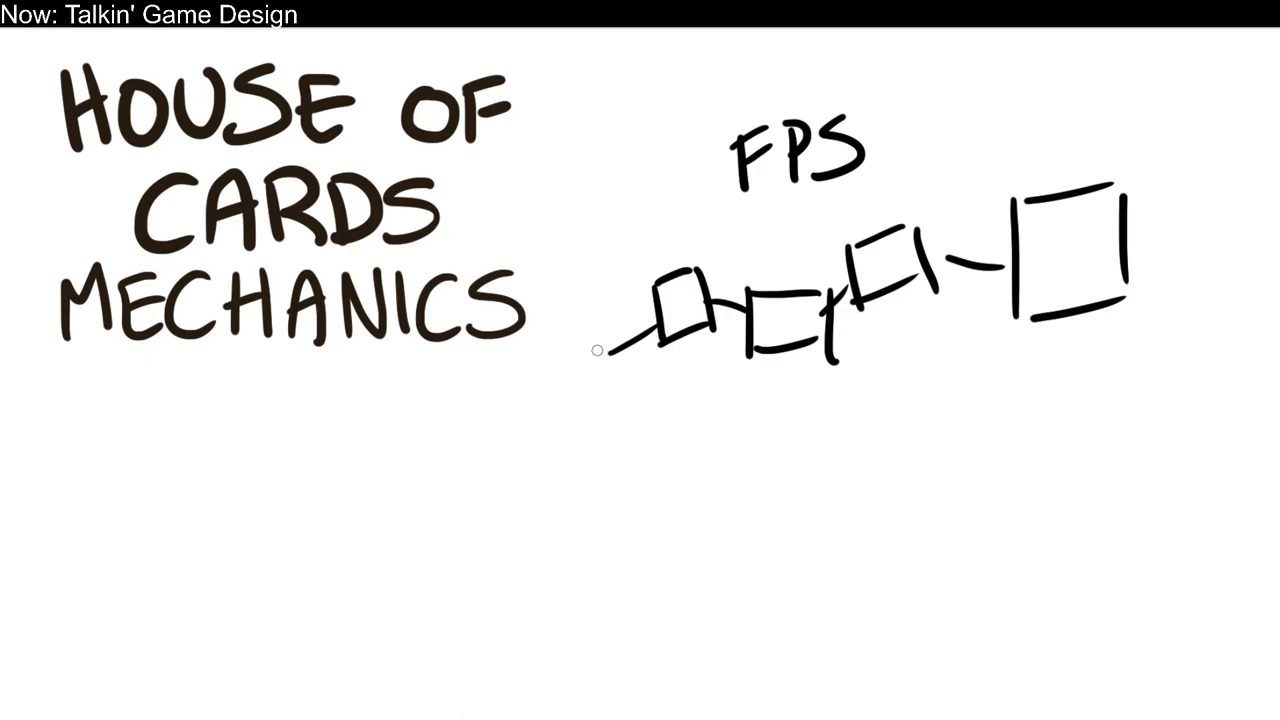
mouse_move(229, 525)
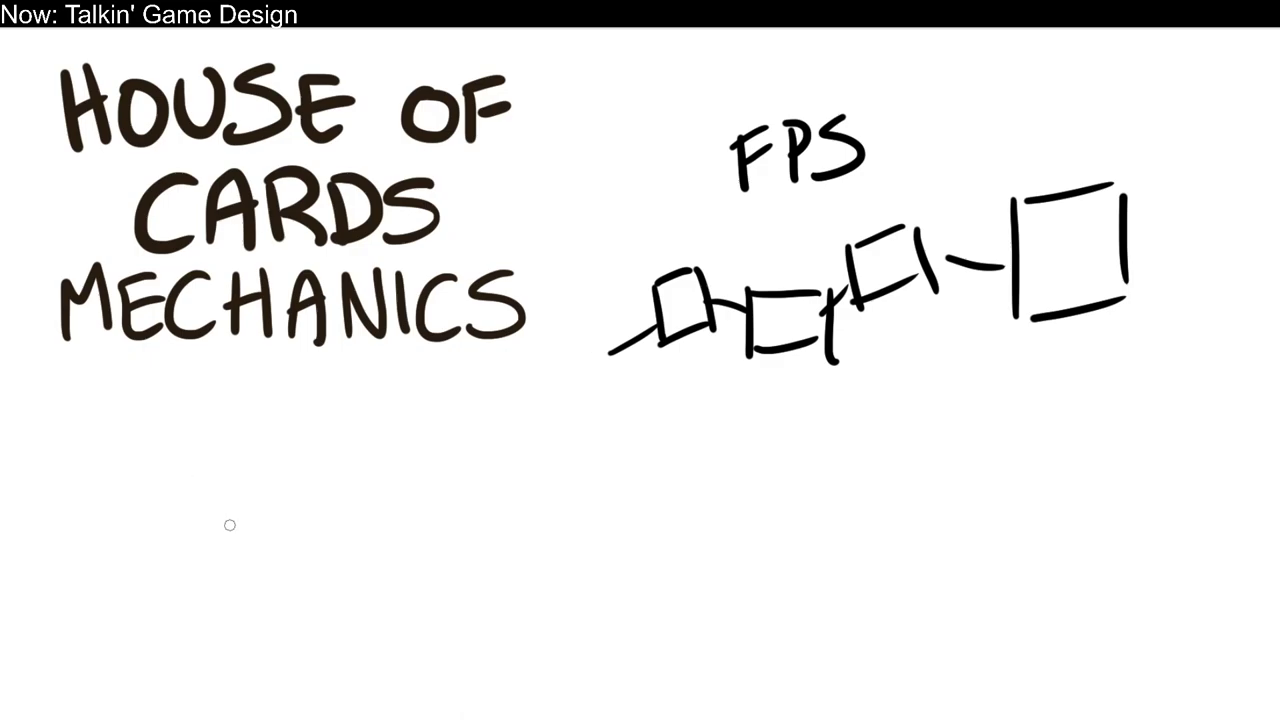
mouse_move(285, 437)
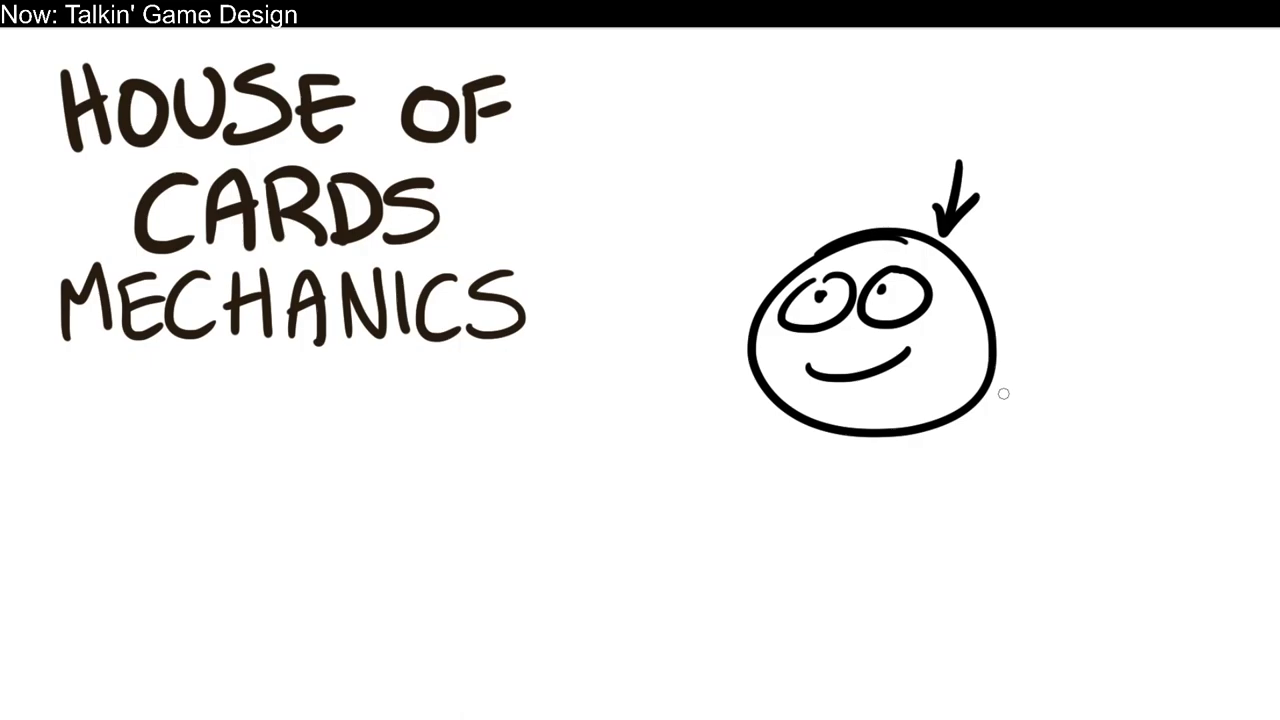
mouse_move(155, 597)
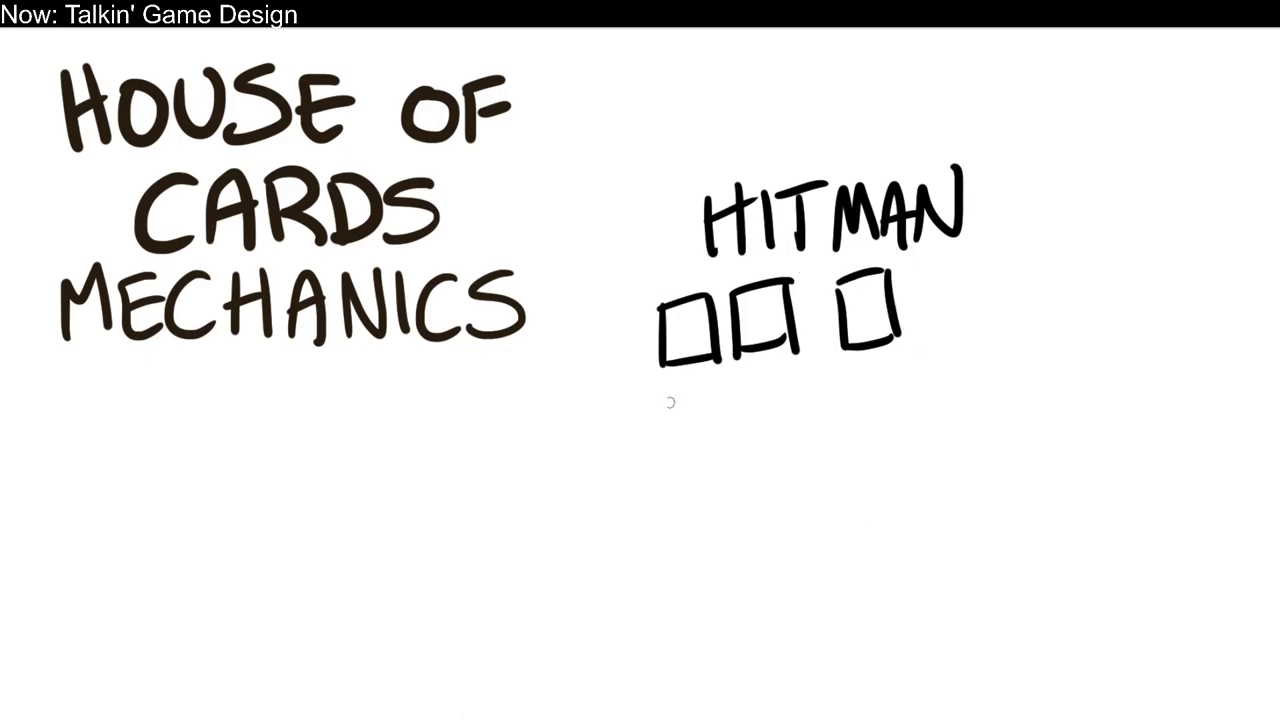
- Wipe the HITMAN sketch from the whiteboard beside the title
left_click_drag(650, 385, 950, 355)
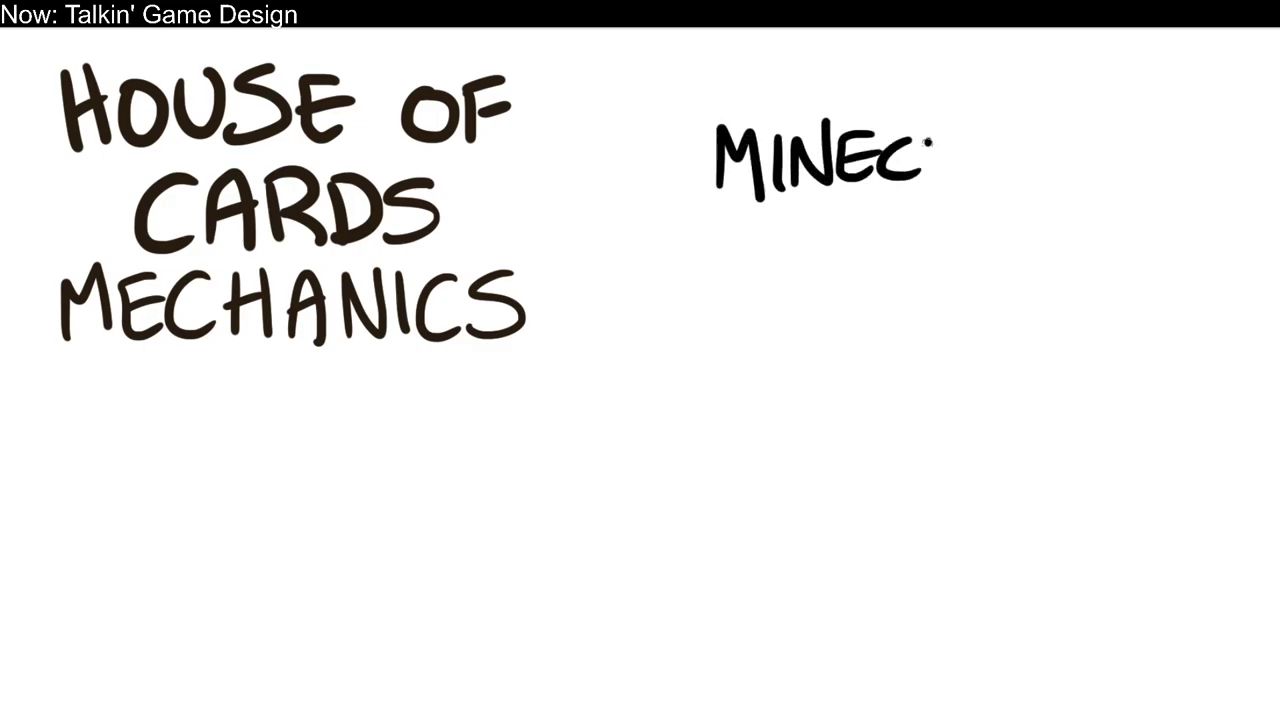
- Handwrite 'Minecraft', 'Roblox' and 'Mario Maker' in a column beside the title
type("RAFT")
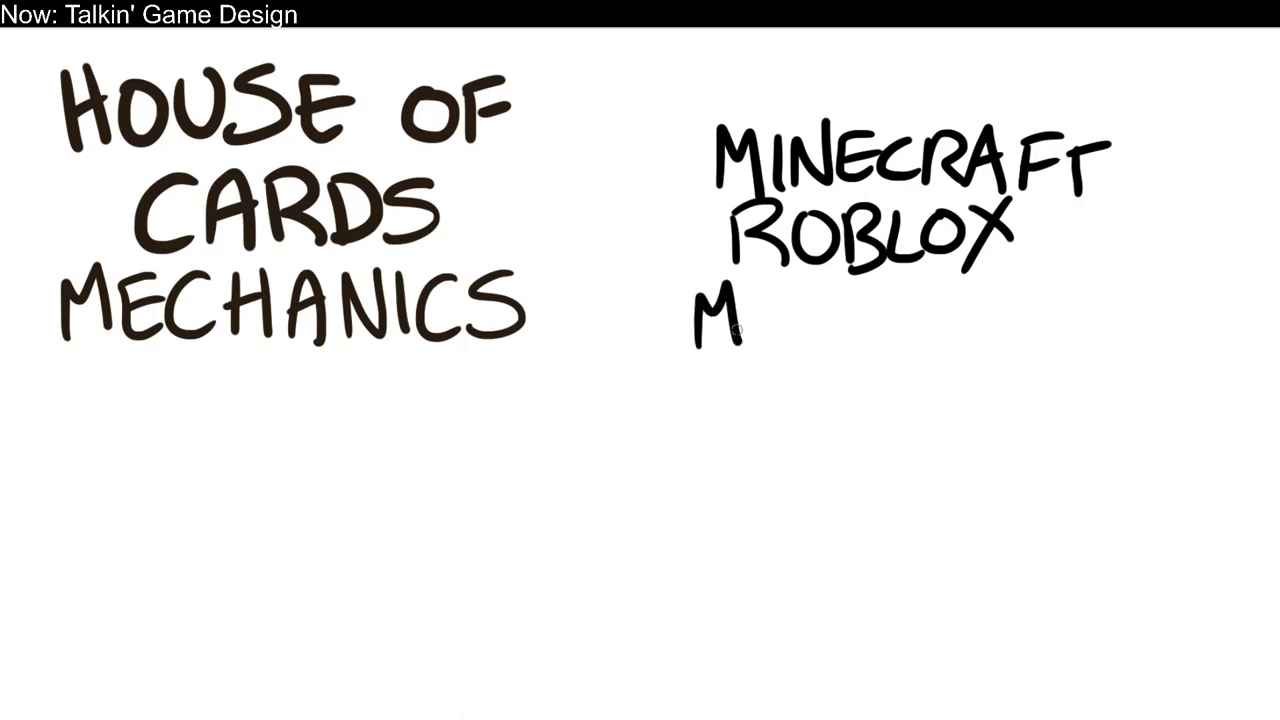
type("ARIOMAKER")
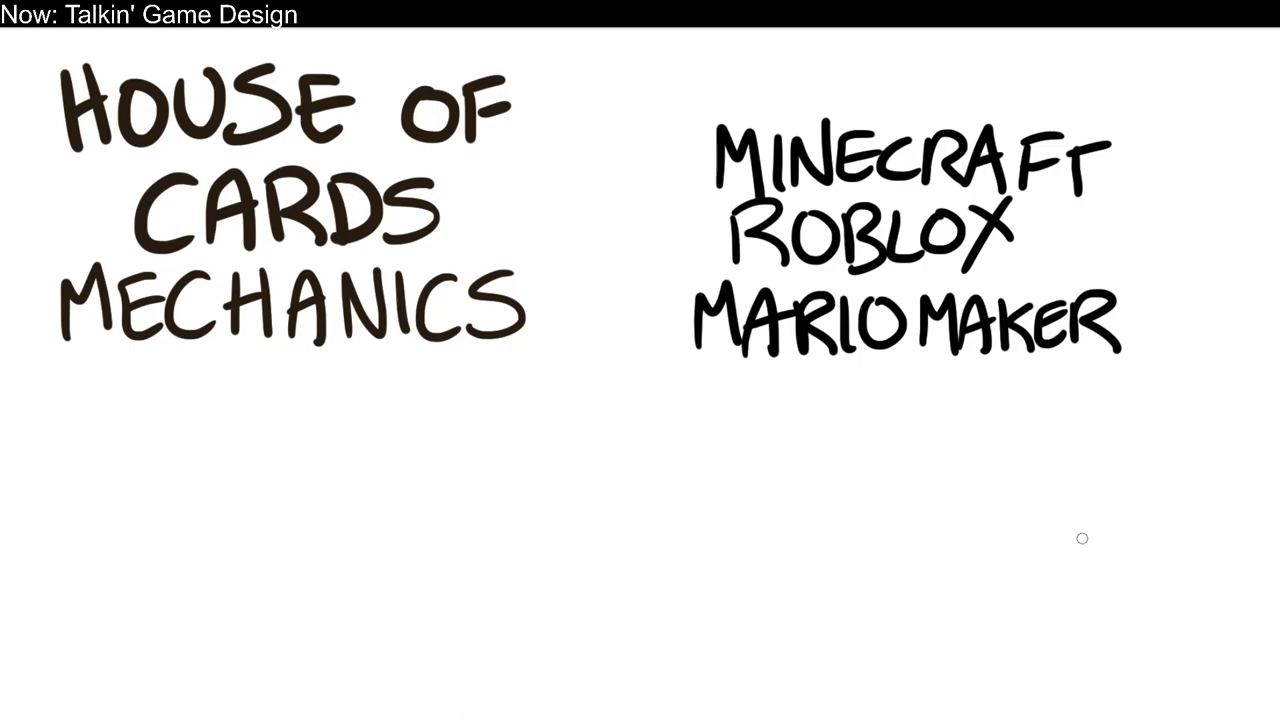
mouse_move(211, 562)
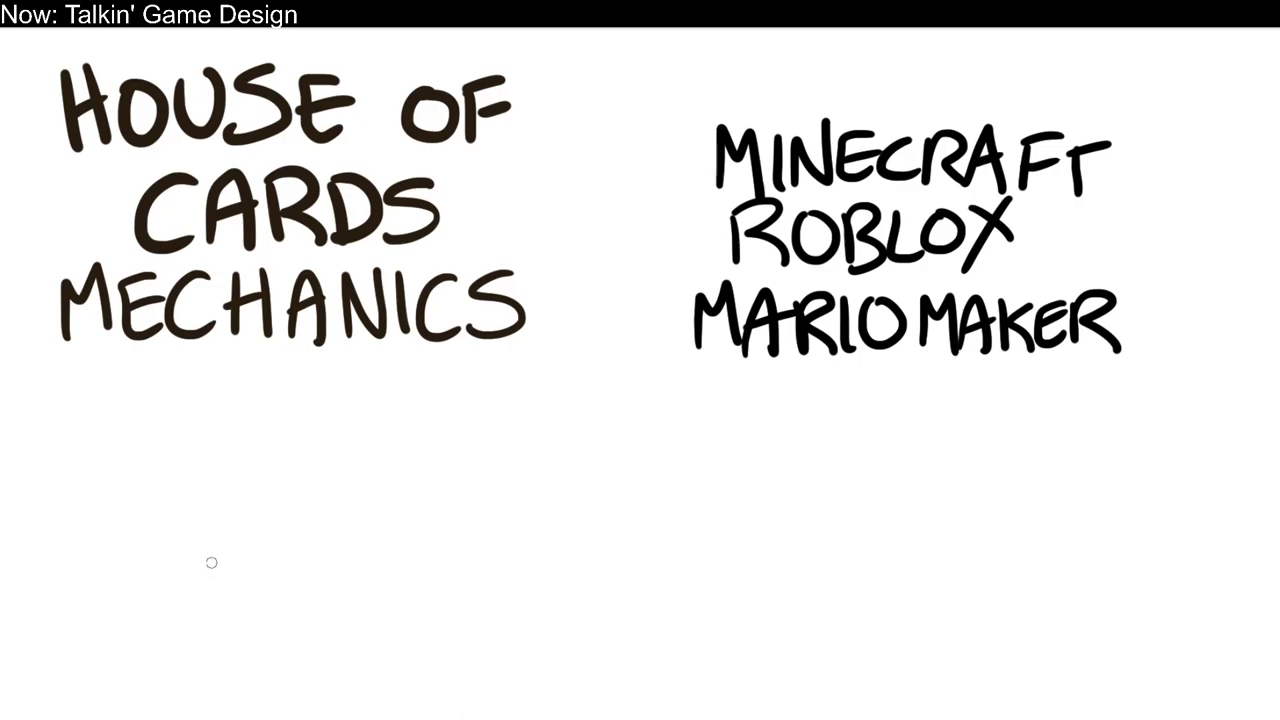
left_click_drag(215, 563, 435, 492)
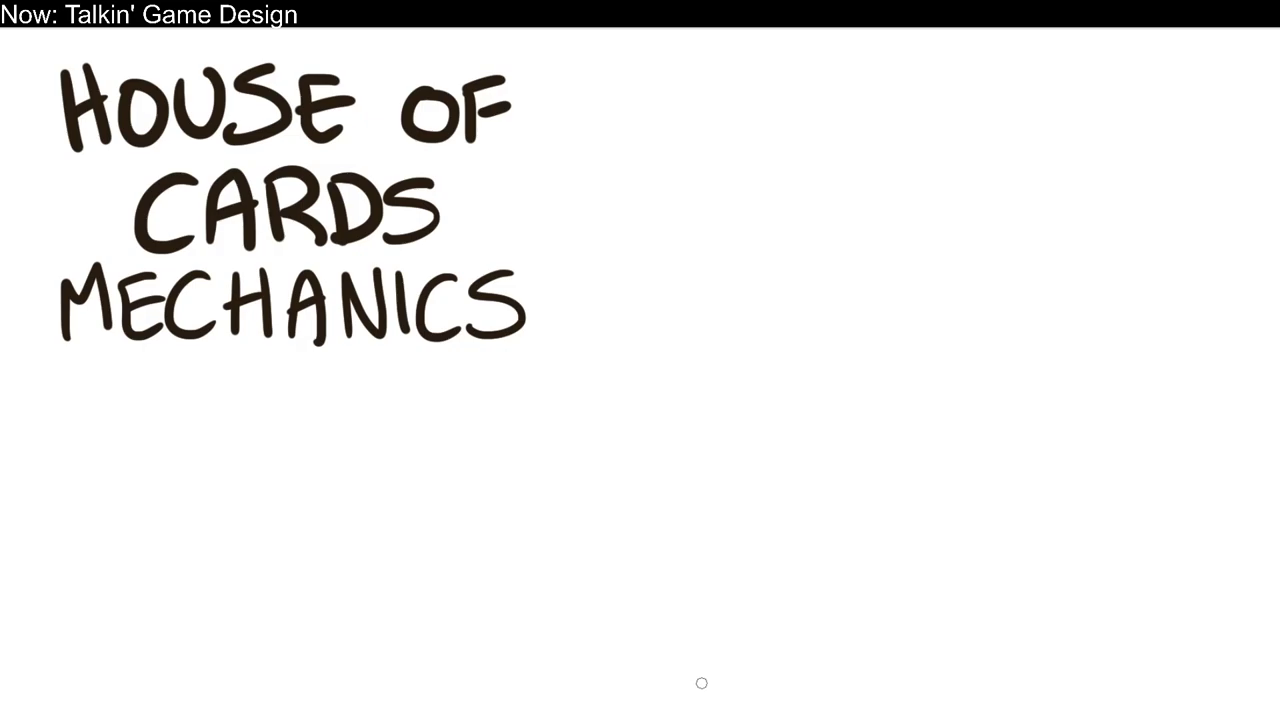
mouse_move(668, 390)
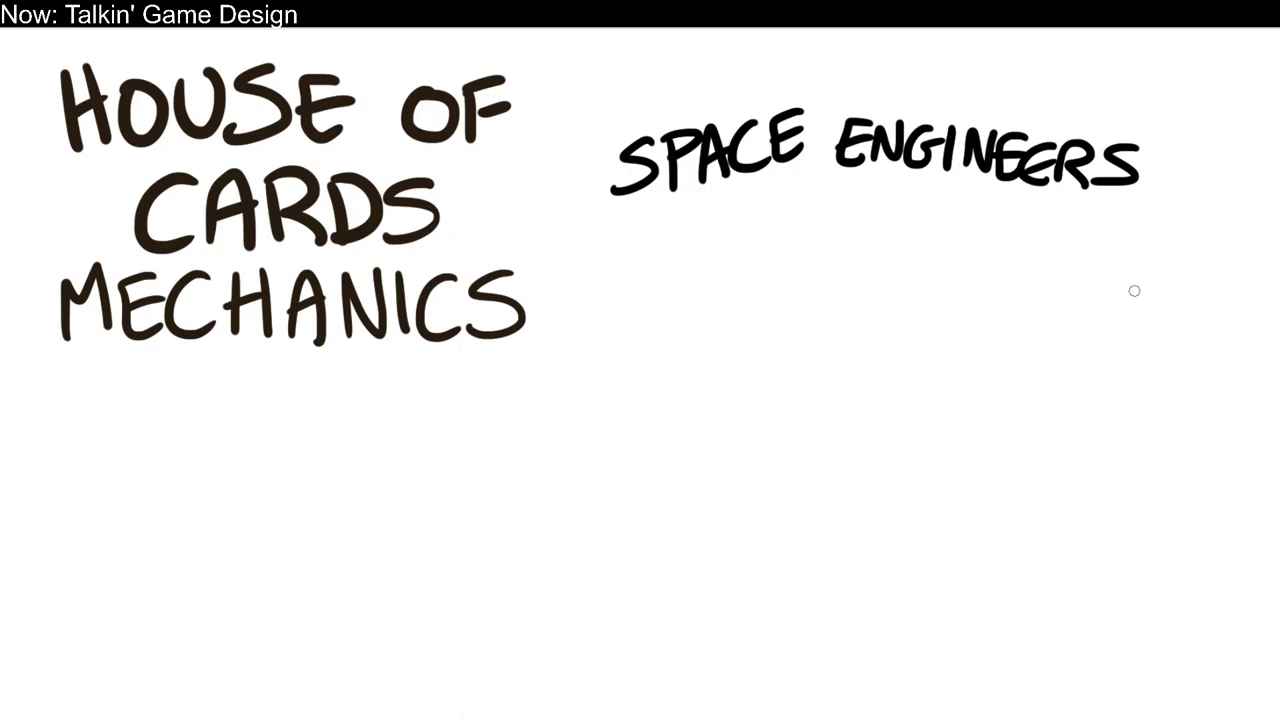
mouse_move(636, 441)
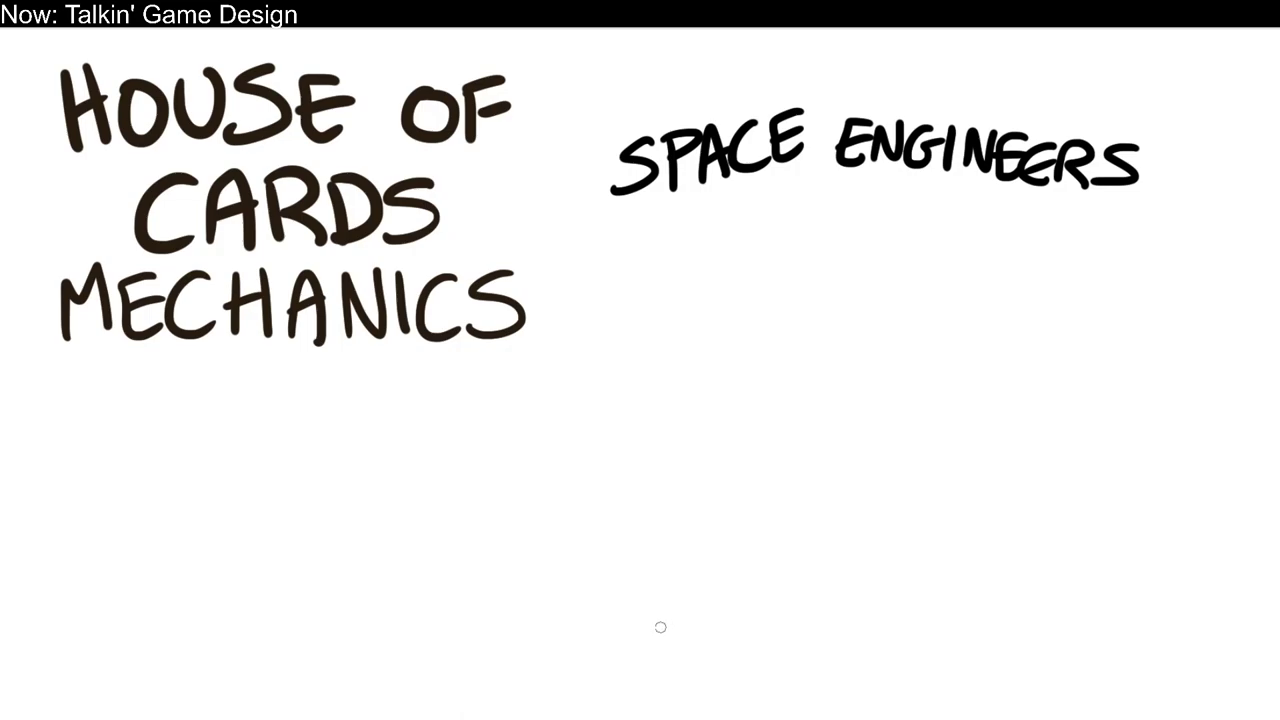
mouse_move(375, 540)
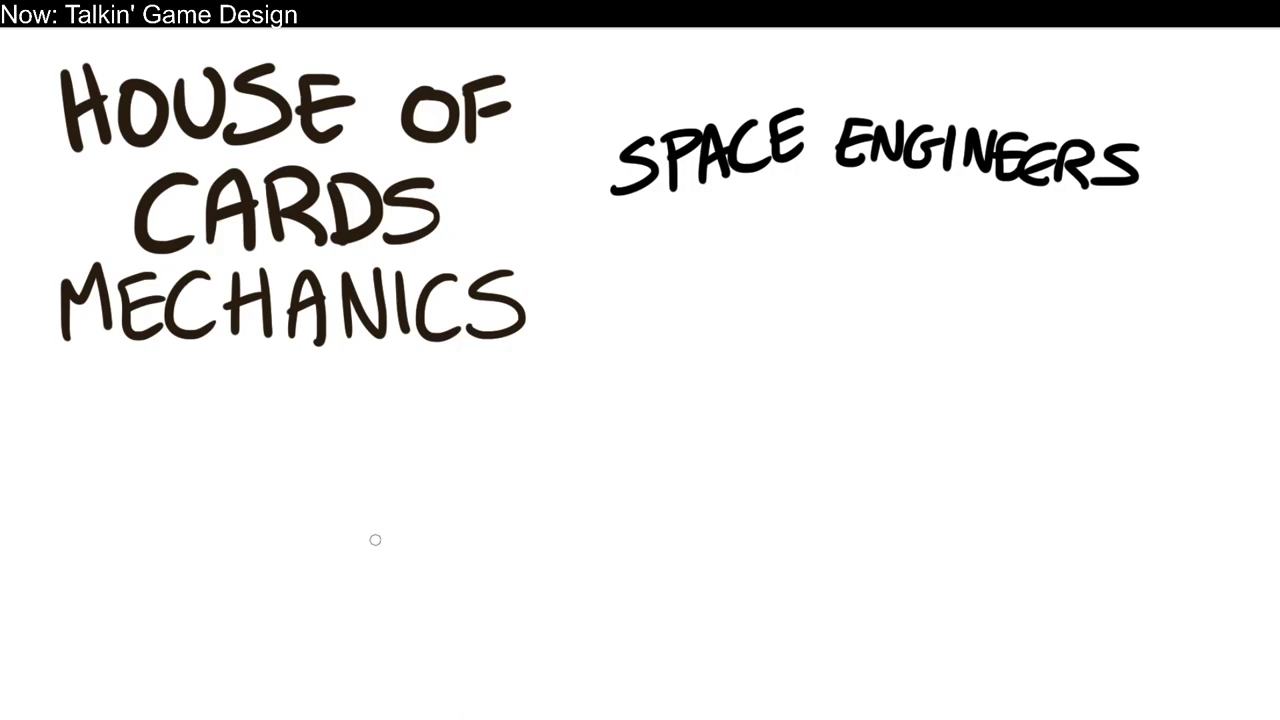
- Draw two overlapping card strokes below the title to show sliding cards
left_click_drag(375, 539, 560, 498)
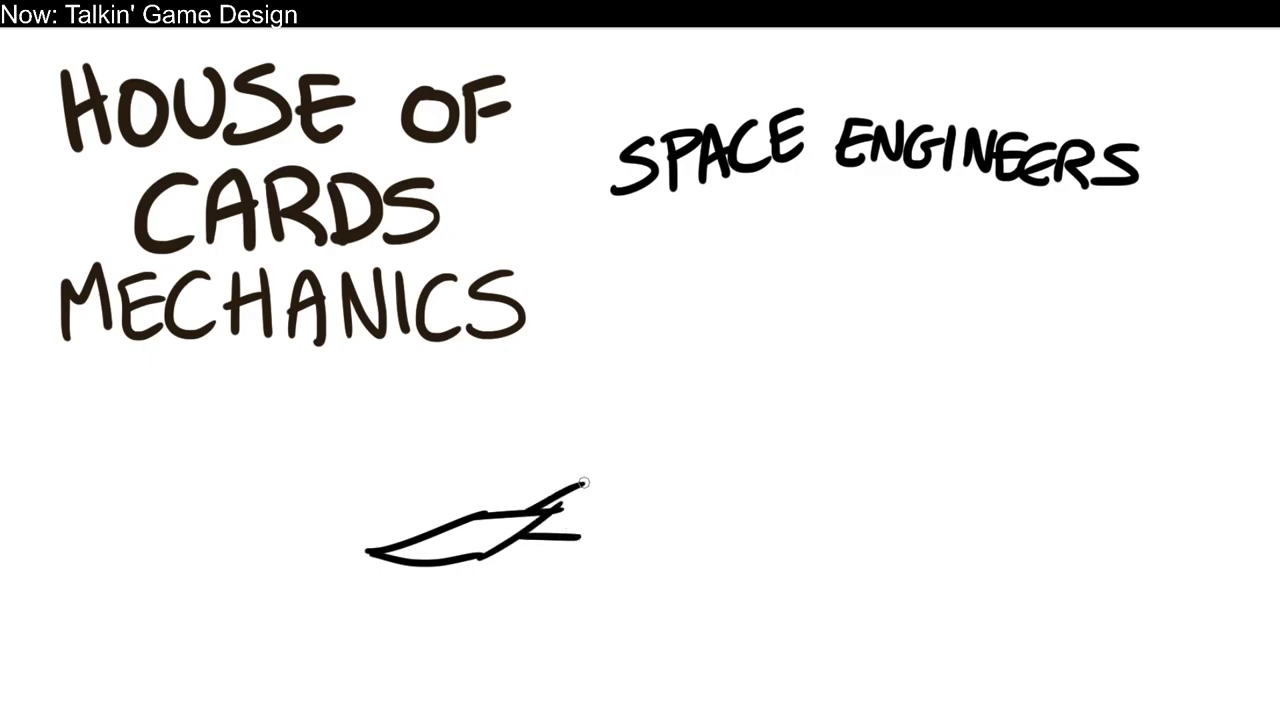
left_click_drag(580, 485, 500, 590)
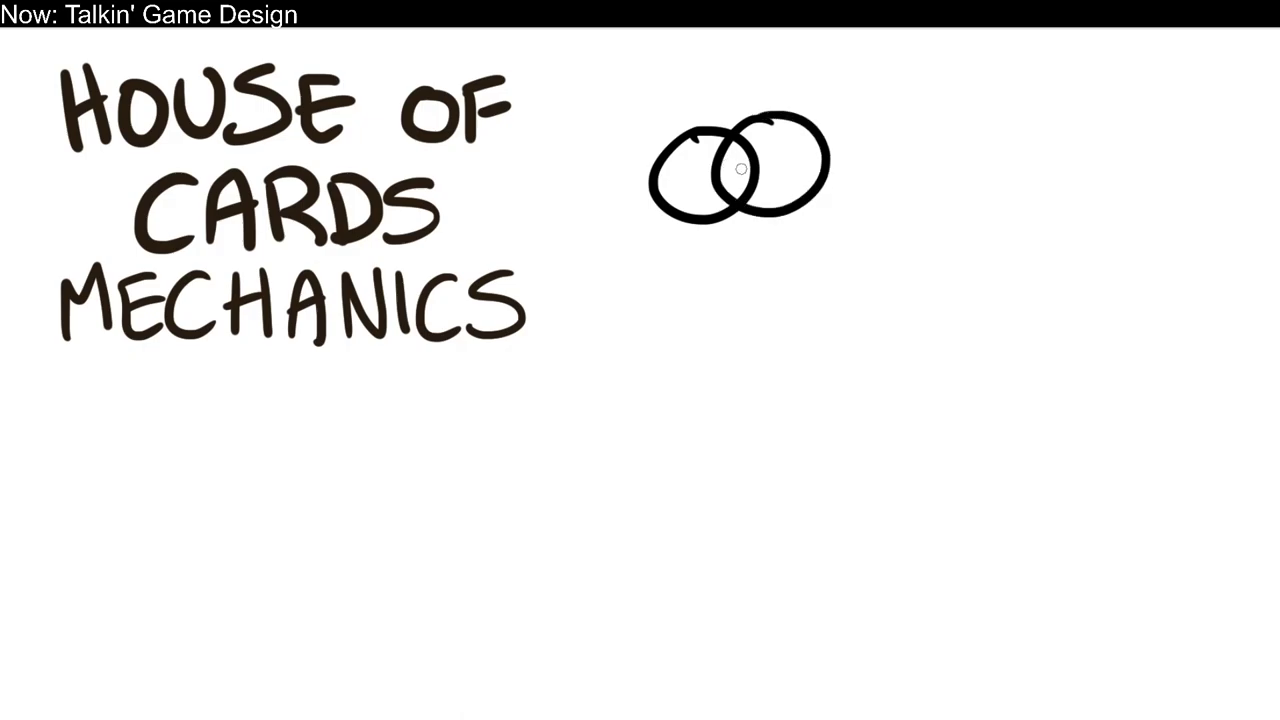
mouse_move(686, 215)
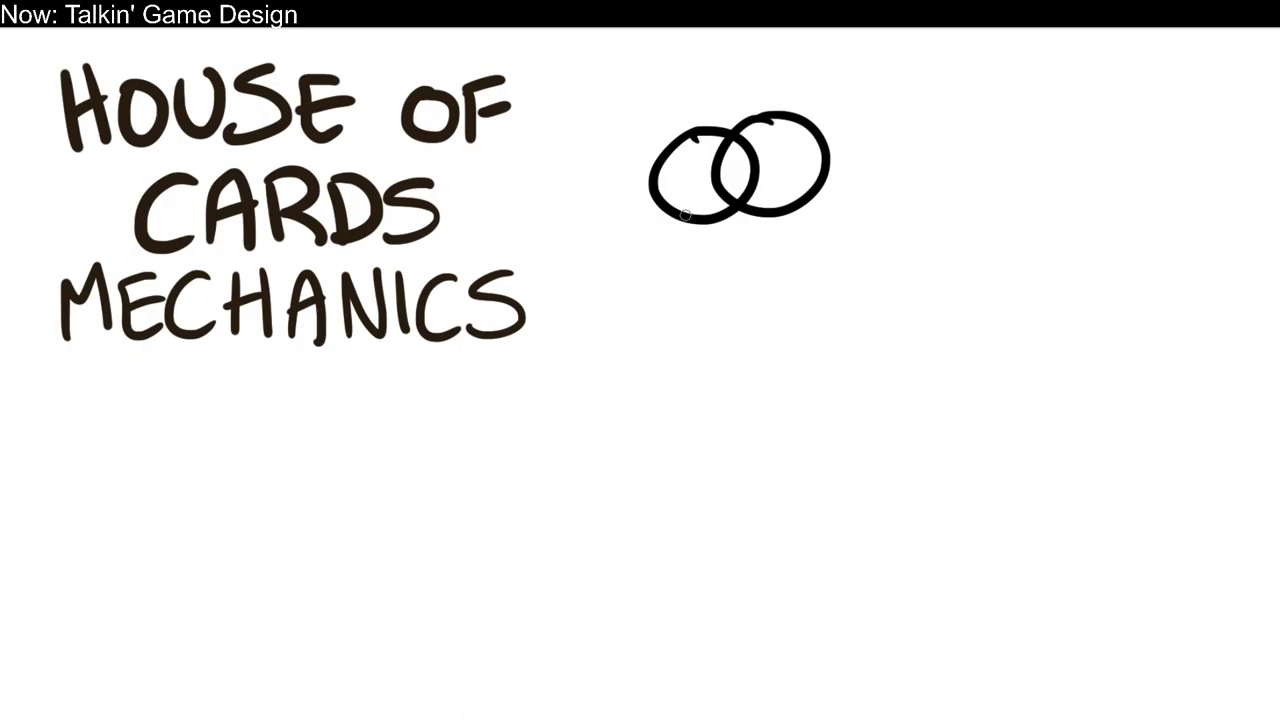
mouse_move(741, 328)
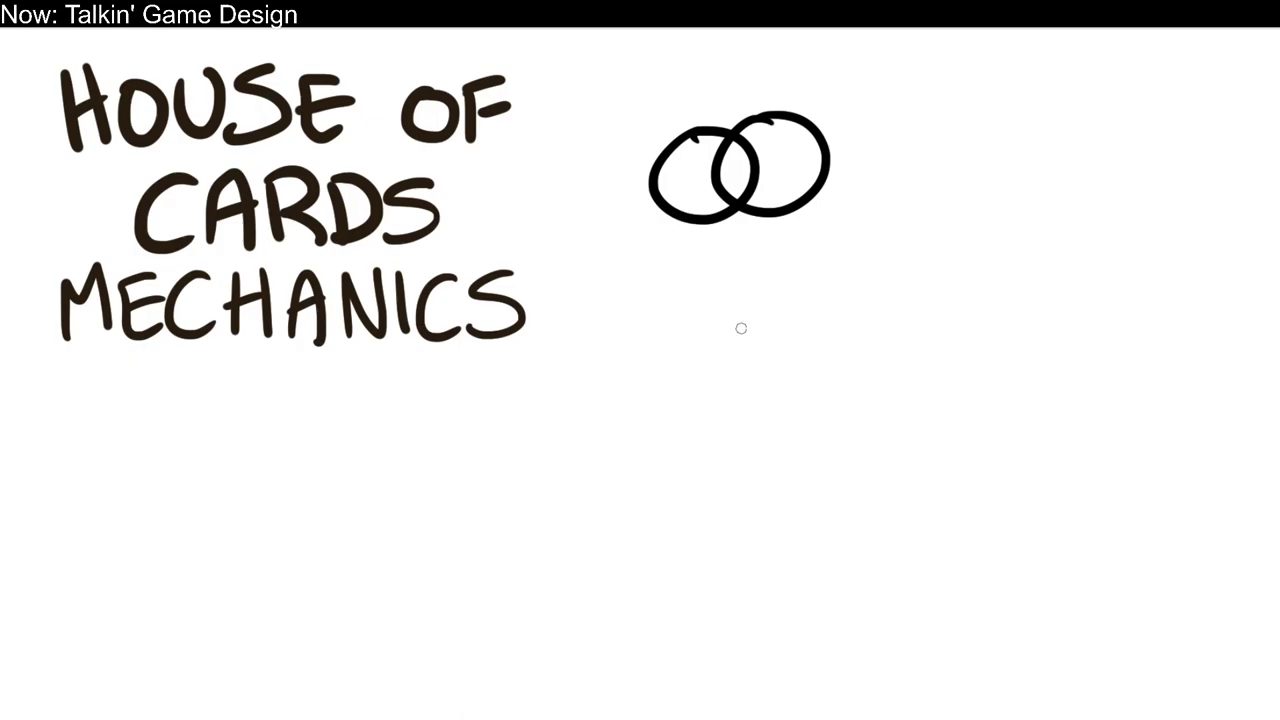
- Draw a small arc beneath the two interlocking circles
left_click_drag(695, 320, 790, 300)
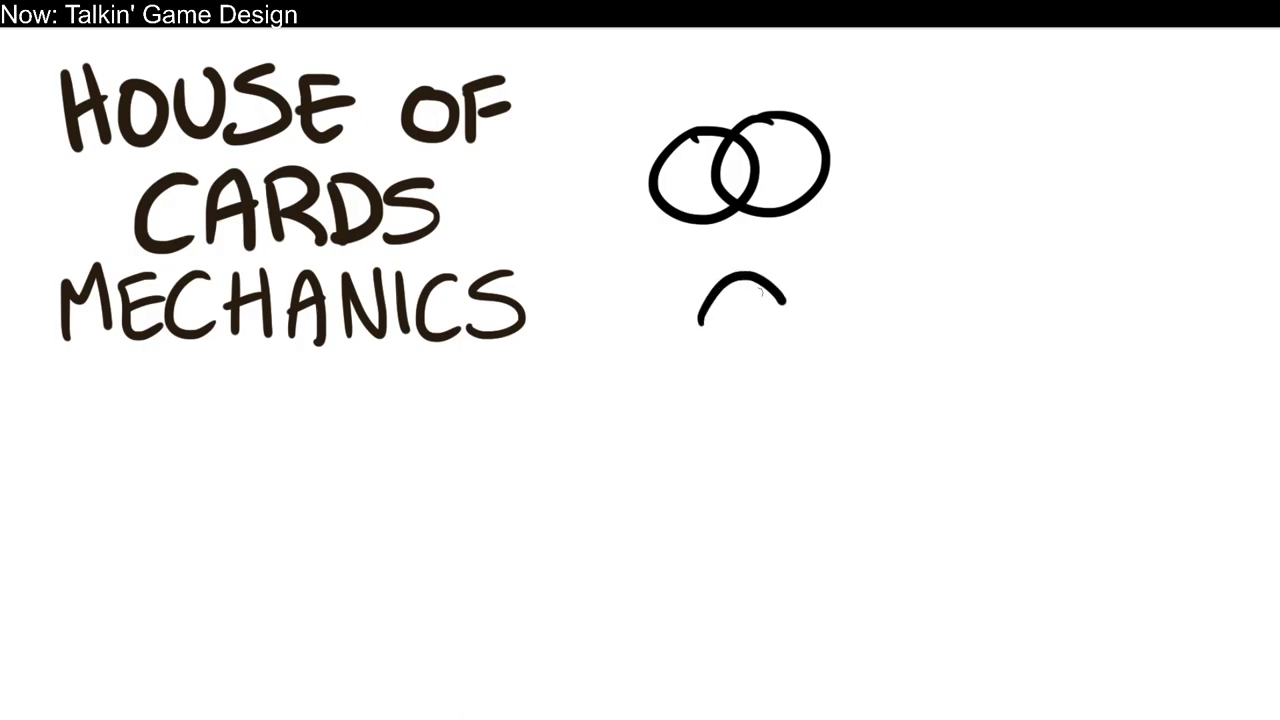